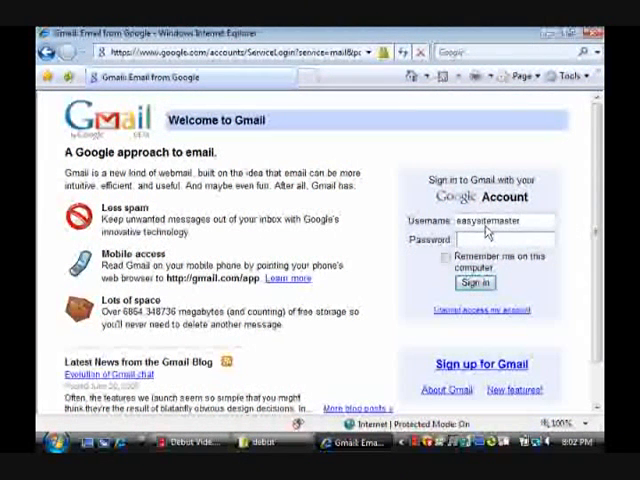
Enter the password and sign in to Gmail
text(password)
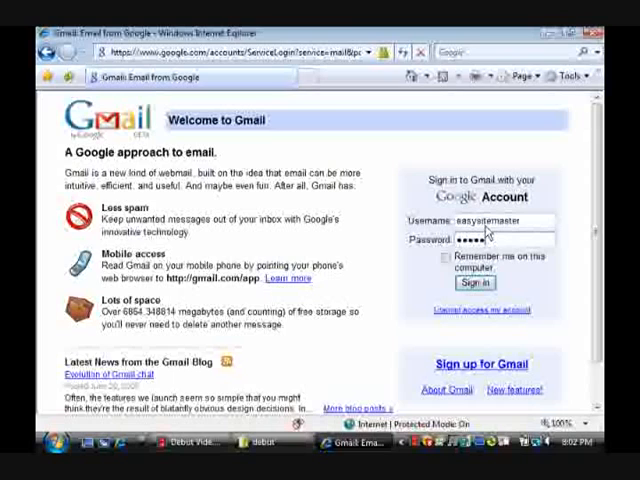
text(•)
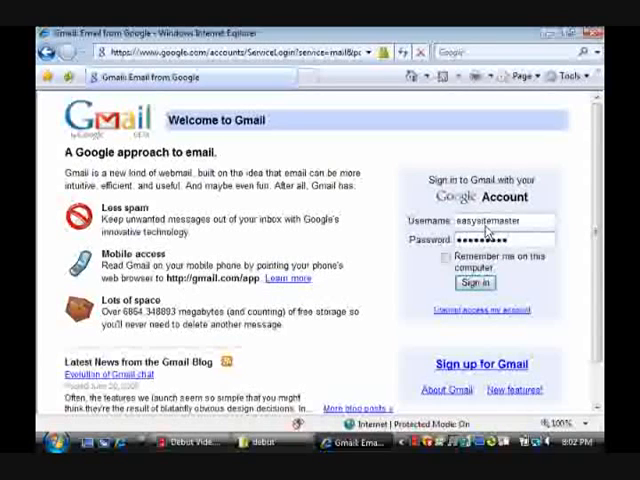
click(475, 282)
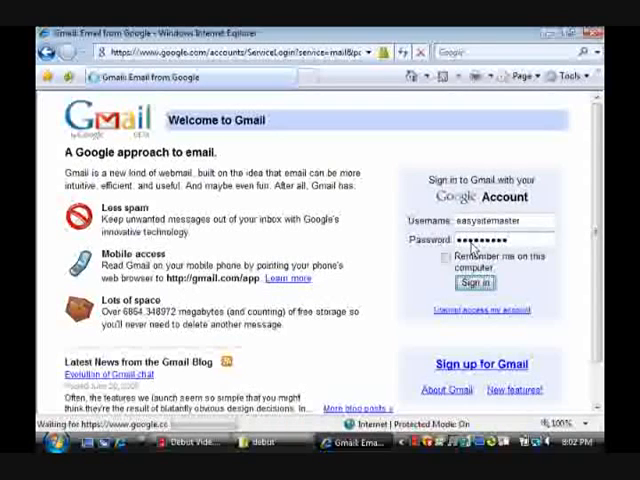
click(474, 282)
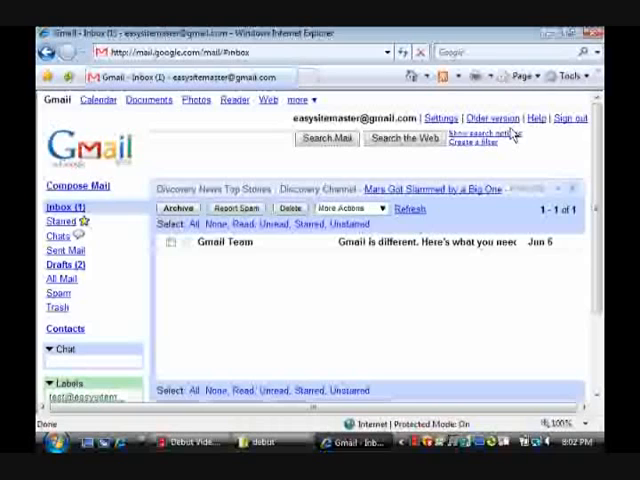
Open Gmail's Settings page from the link at the top of the inbox
click(431, 117)
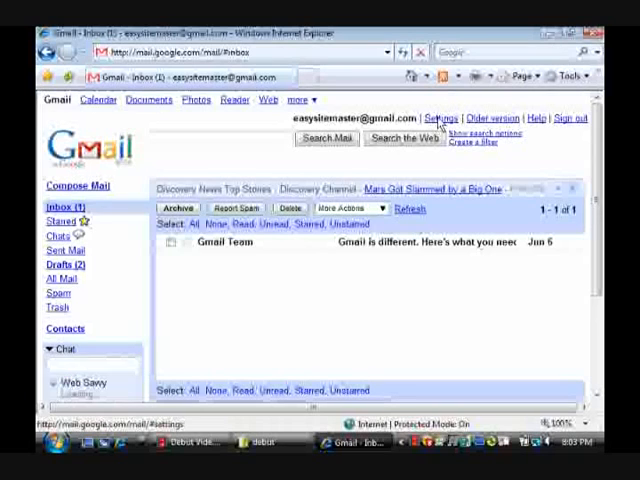
click(440, 117)
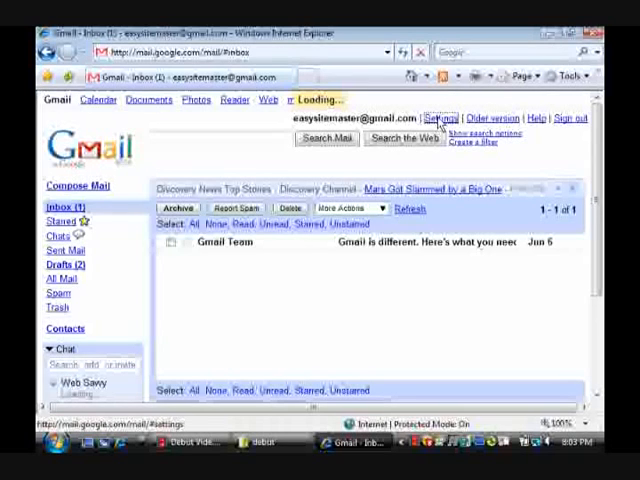
click(442, 118)
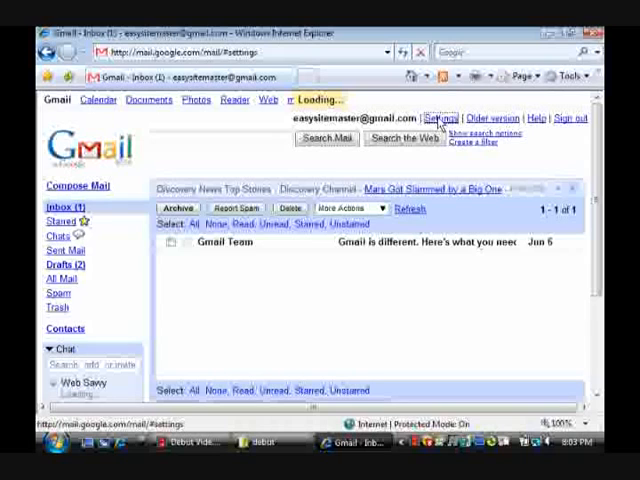
click(441, 118)
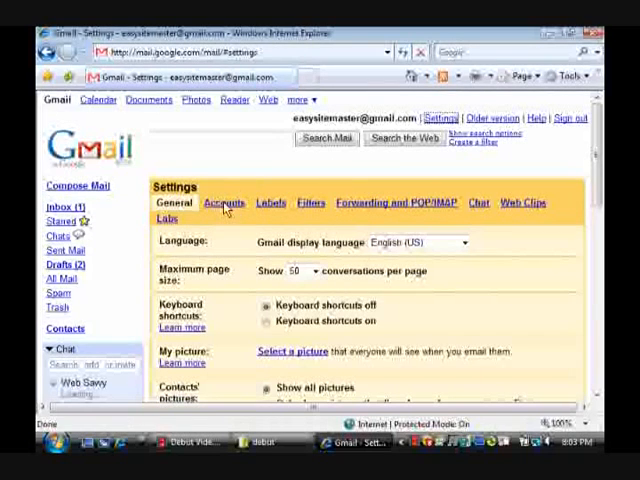
Open the Accounts settings and start adding another send-from email address
click(224, 203)
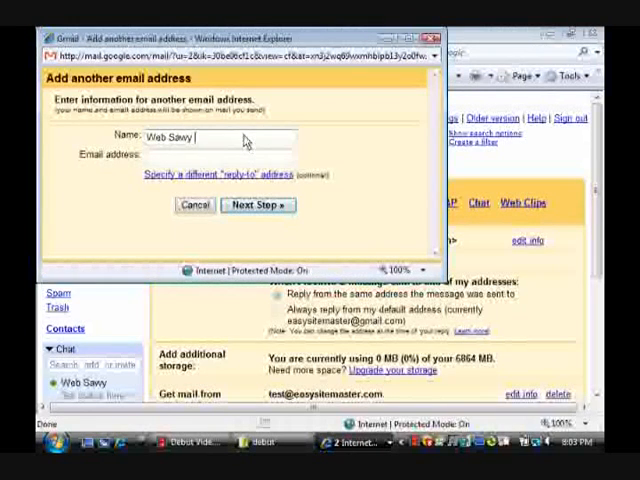
Submit the name 'Web Sawy Tutorial' and address 'test' as a new sending address
text(Tutorial)
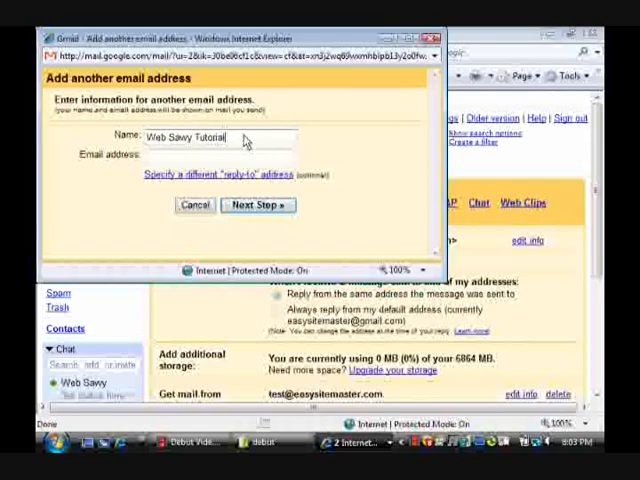
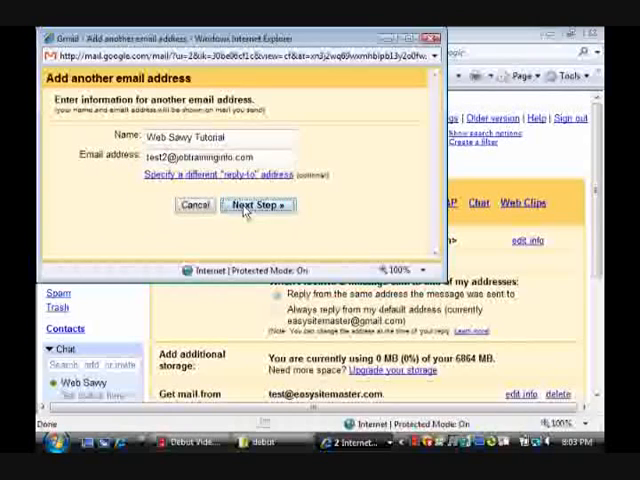
click(255, 204)
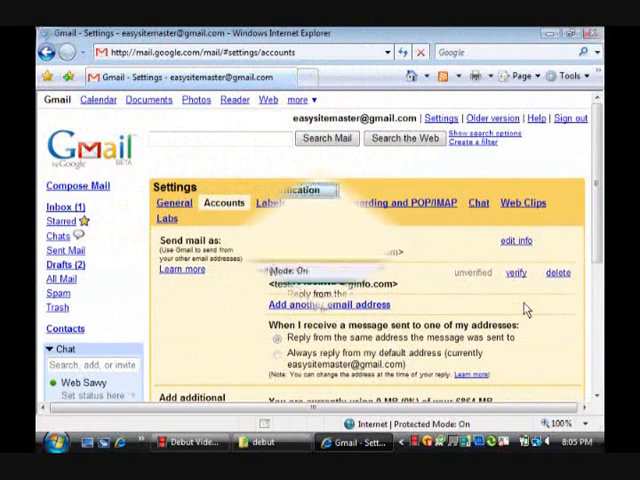